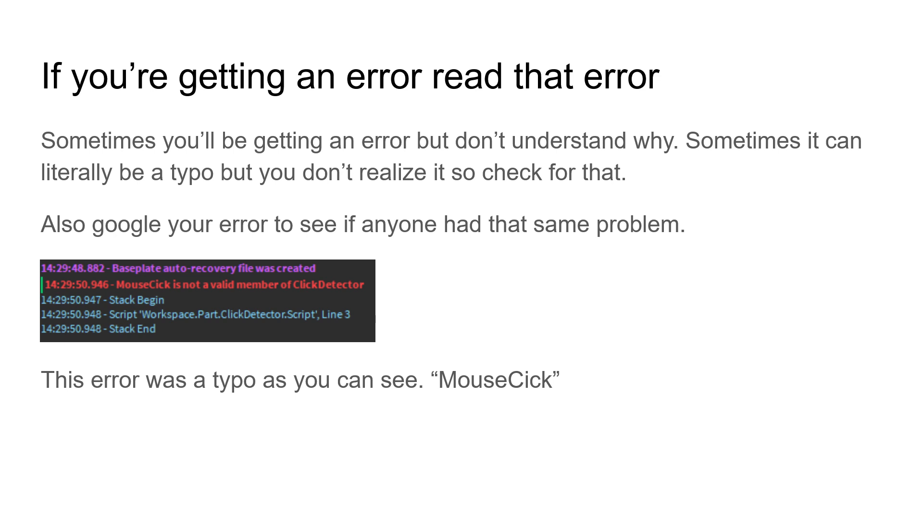
pyautogui.moveTo(454, 123)
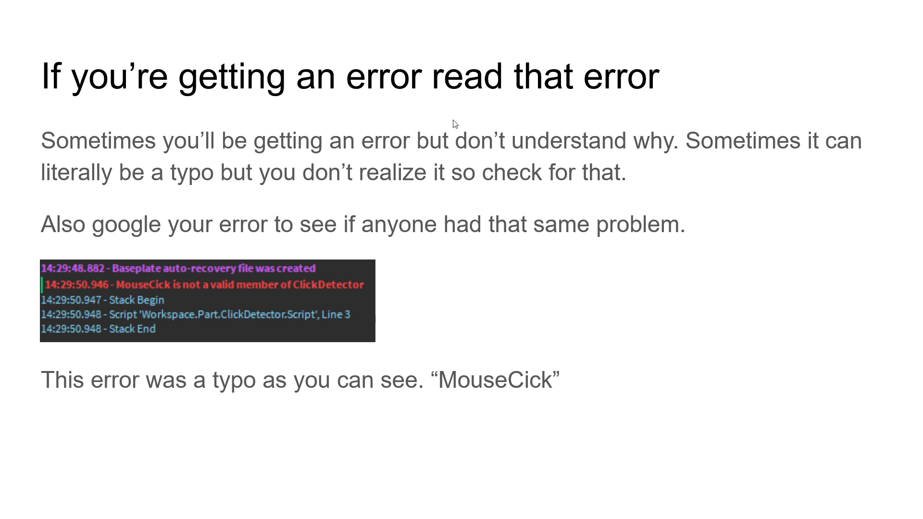
pyautogui.moveTo(380, 160)
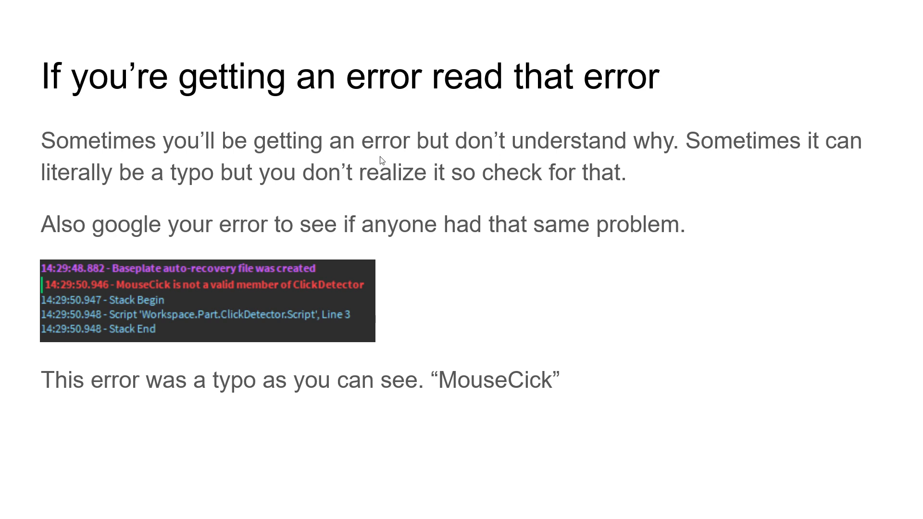
pyautogui.moveTo(557, 162)
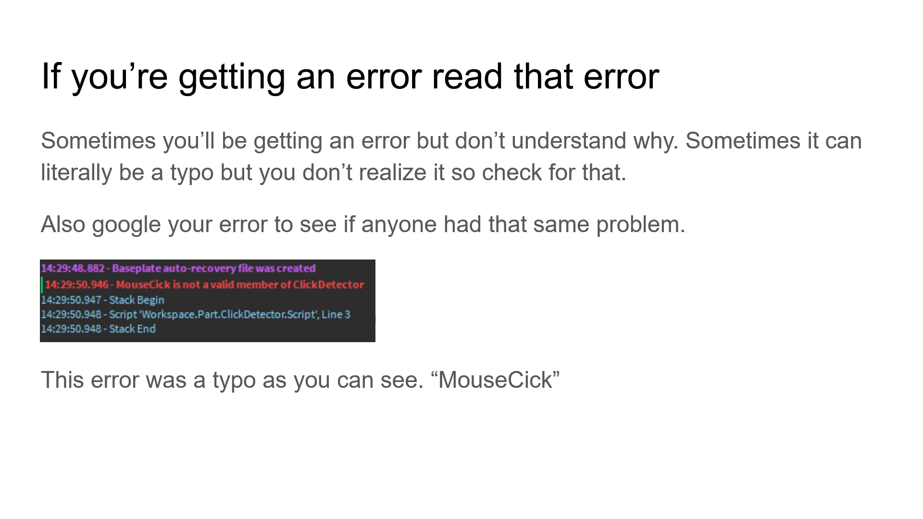
pyautogui.moveTo(140, 301)
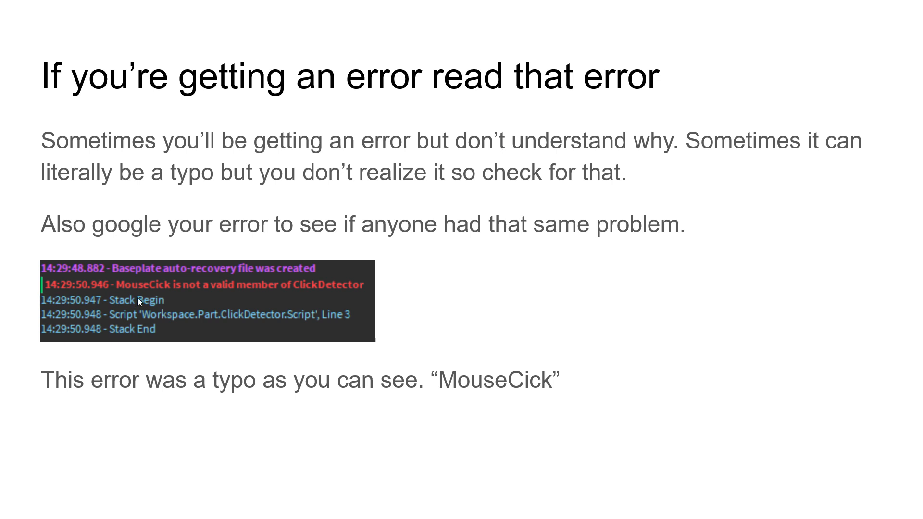
pyautogui.moveTo(134, 293)
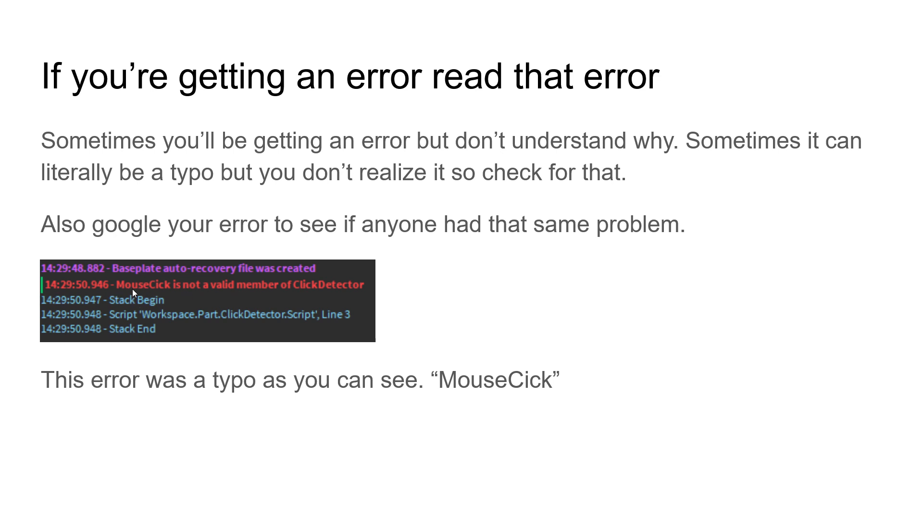
pyautogui.moveTo(254, 288)
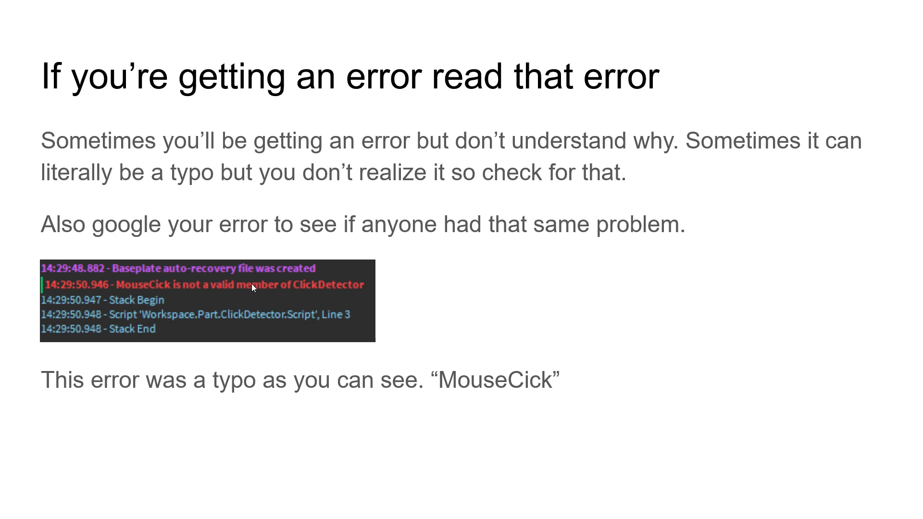
pyautogui.moveTo(399, 309)
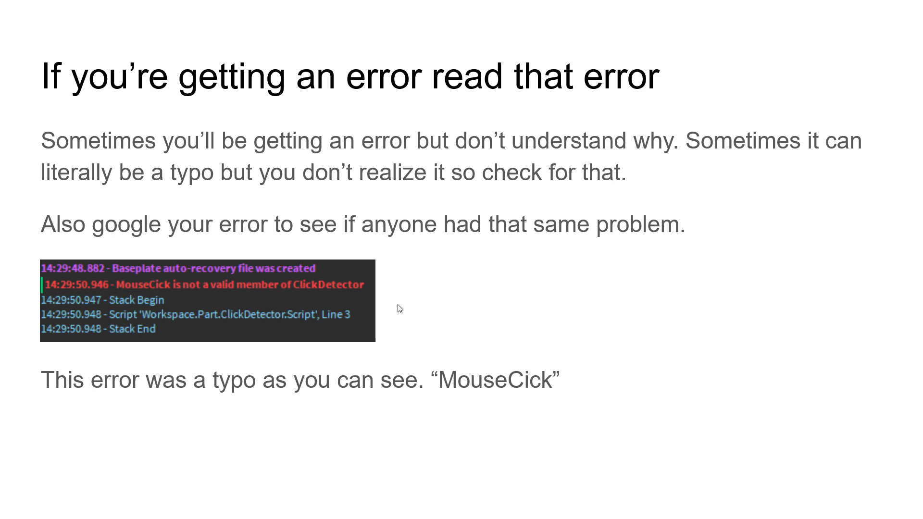
pyautogui.moveTo(383, 304)
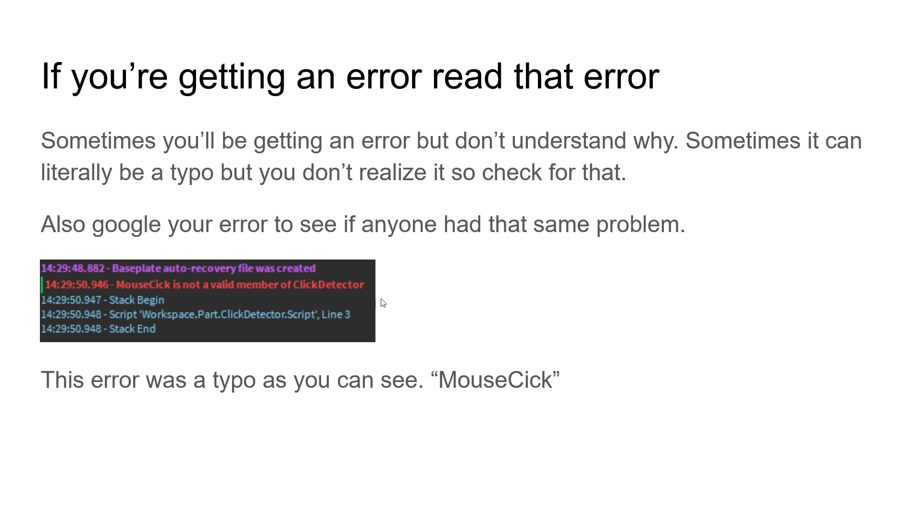
pyautogui.moveTo(231, 289)
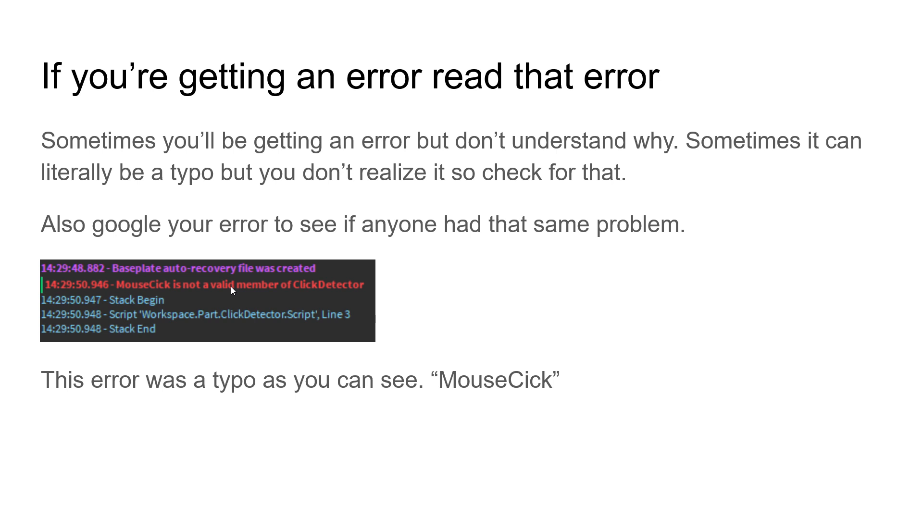
pyautogui.moveTo(144, 291)
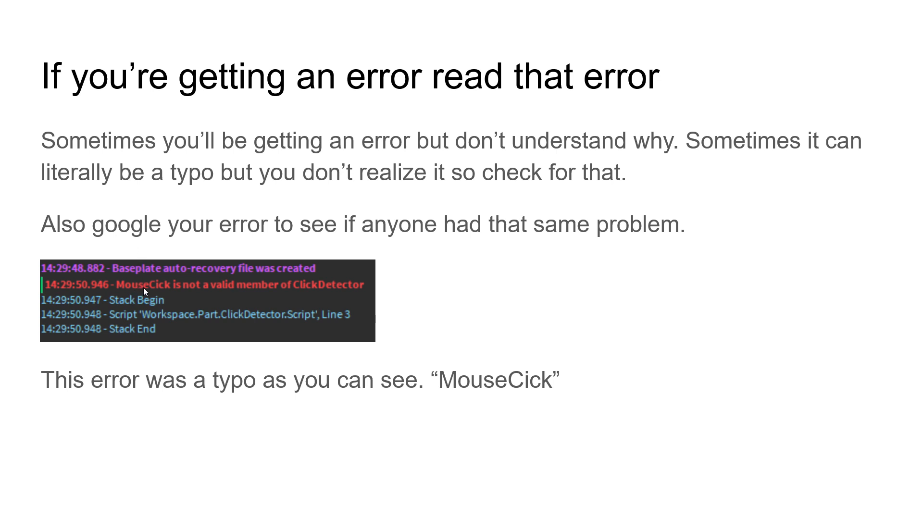
pyautogui.moveTo(143, 292)
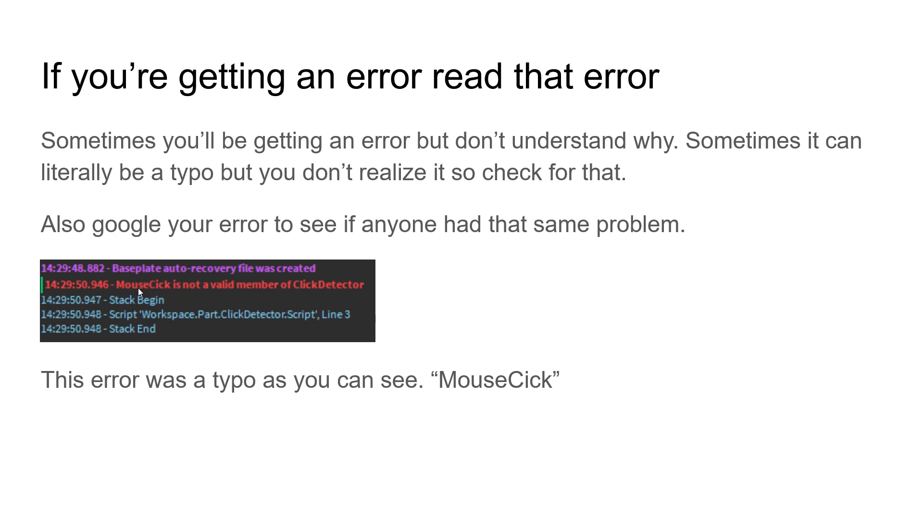
pyautogui.moveTo(167, 292)
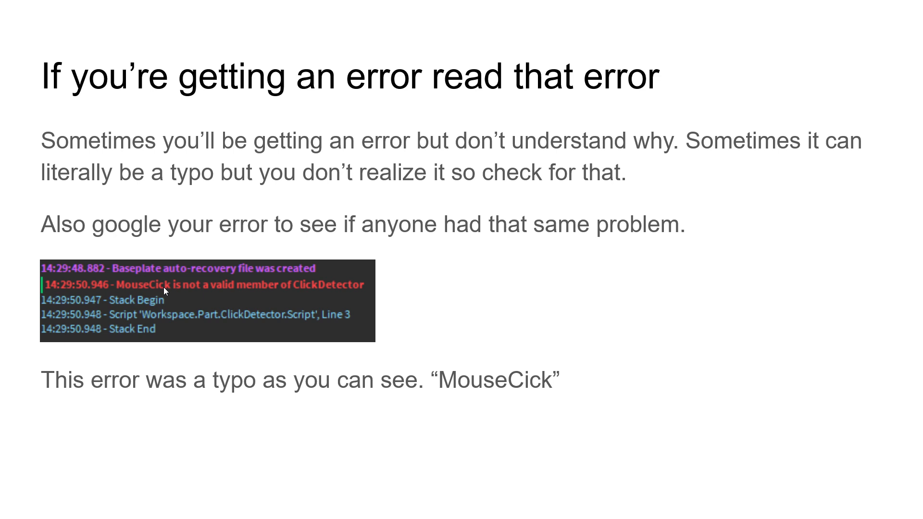
pyautogui.moveTo(179, 293)
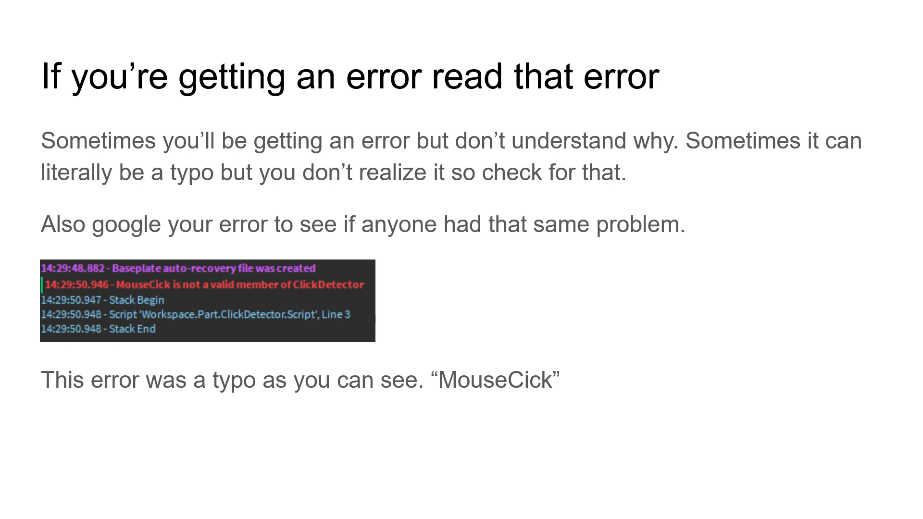
pyautogui.moveTo(323, 249)
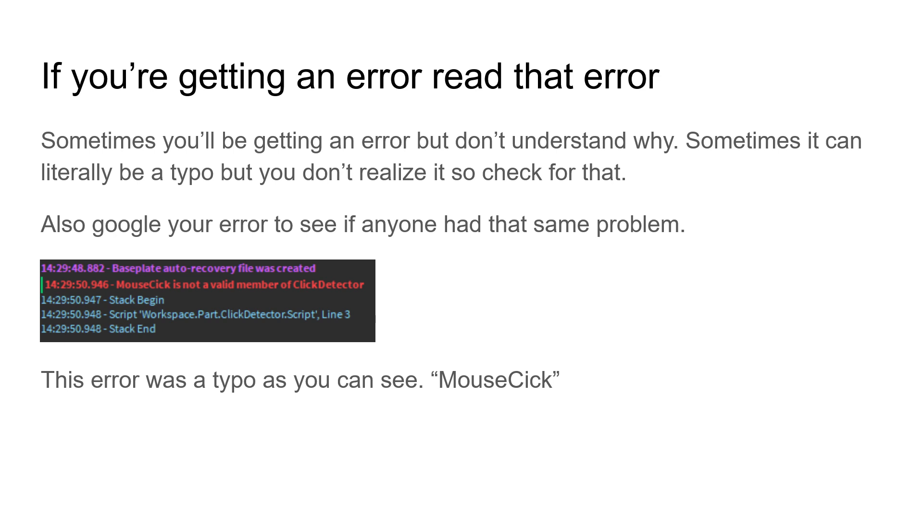
pyautogui.moveTo(611, 252)
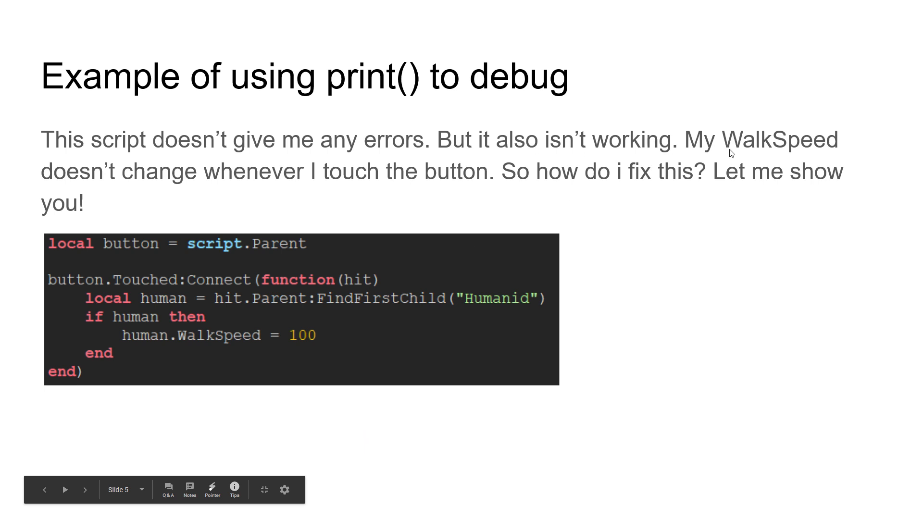
pyautogui.moveTo(300, 365)
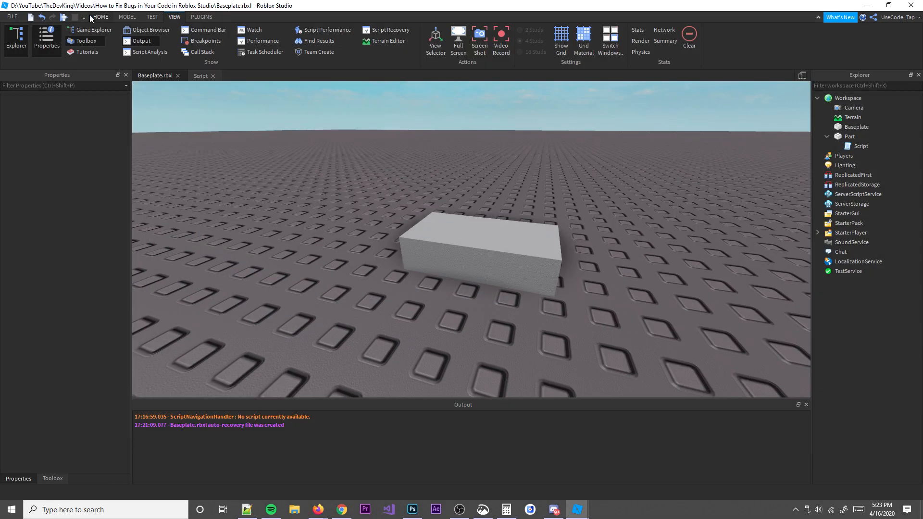
# Step: Start a baseplate play test from the Home tab and view the WalkSpeed touch script
pyautogui.click(401, 39)
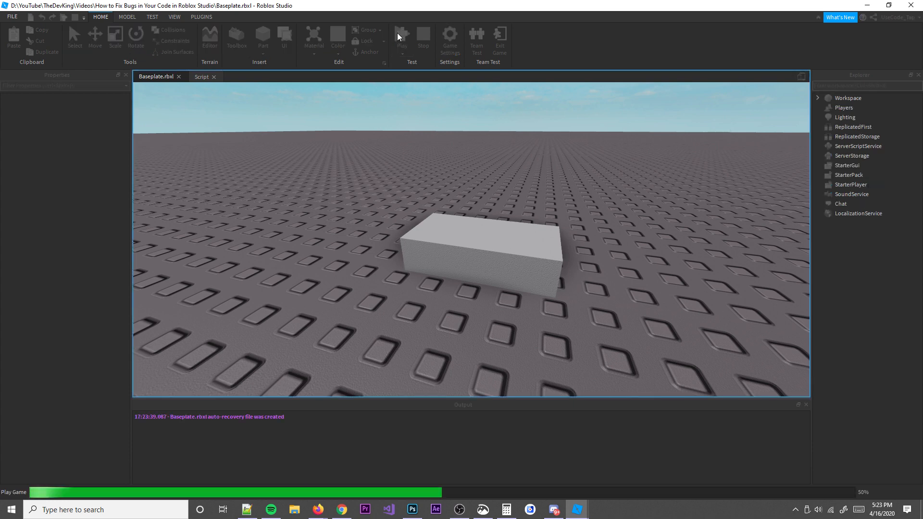
pyautogui.click(402, 37)
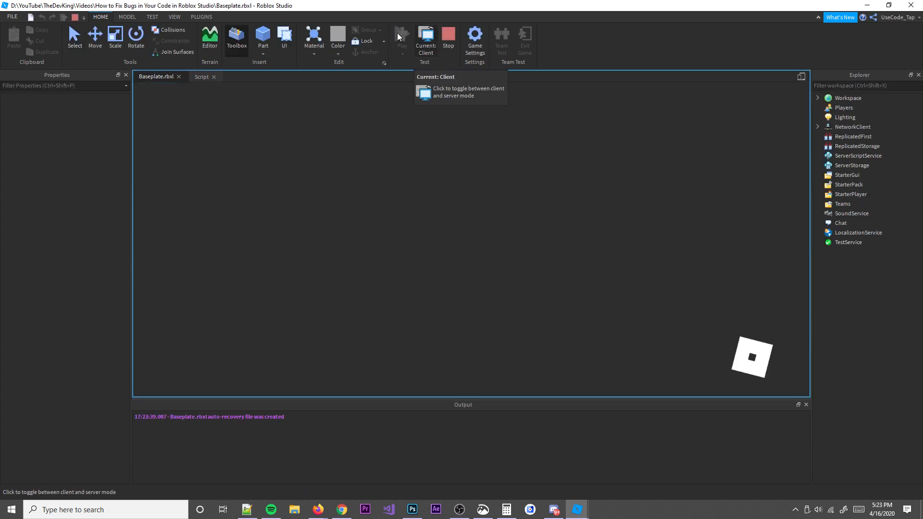
pyautogui.click(402, 35)
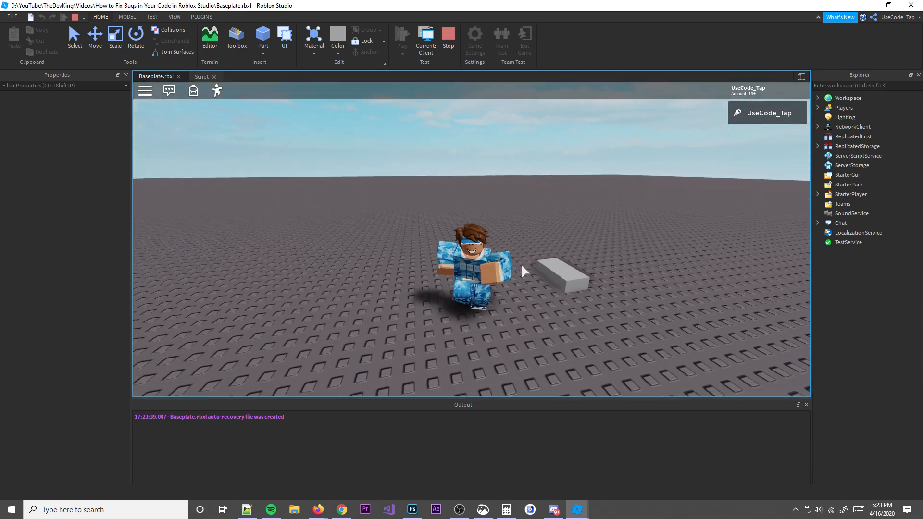
pyautogui.click(202, 77)
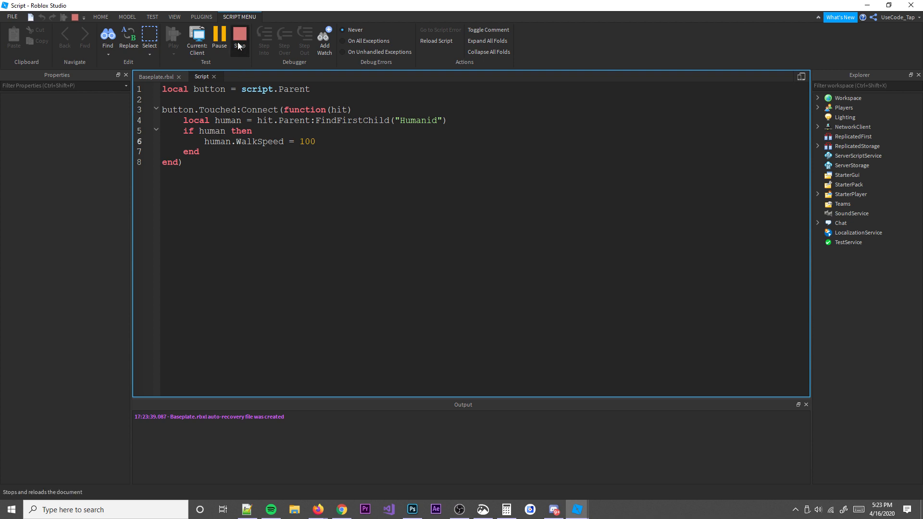
# Step: Stop the play test and bring the WalkSpeed touch script back up in edit mode
pyautogui.click(239, 39)
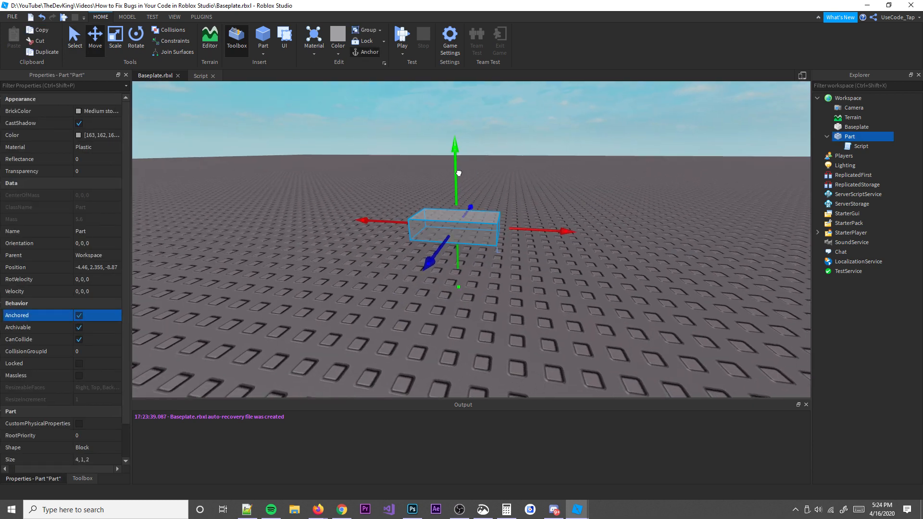
pyautogui.click(201, 76)
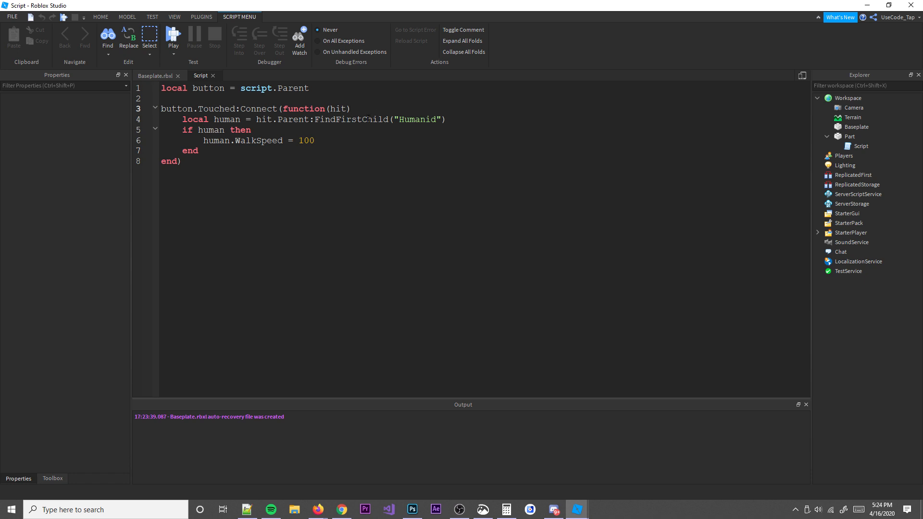
# Step: Add print("Touched event called!") to the touch handler, then playtest while viewing the script
pyautogui.write('print("Tuo')
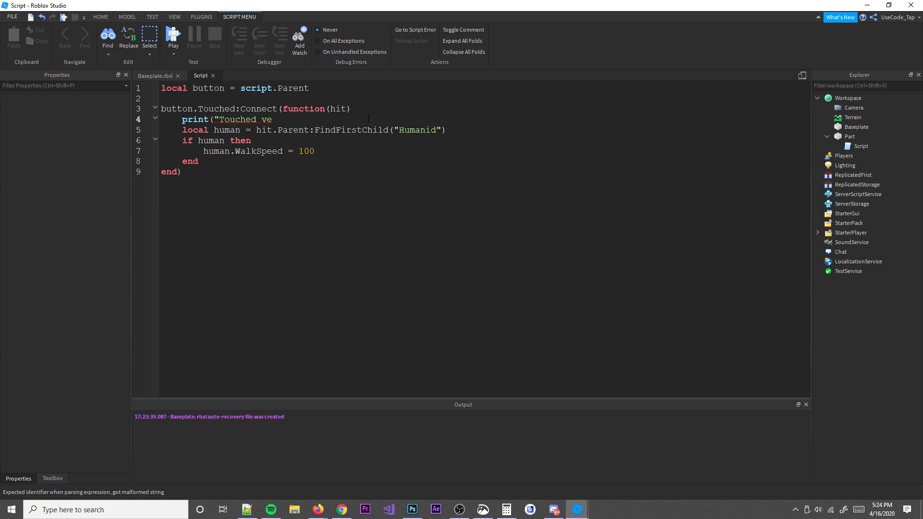
pyautogui.write('event called!")')
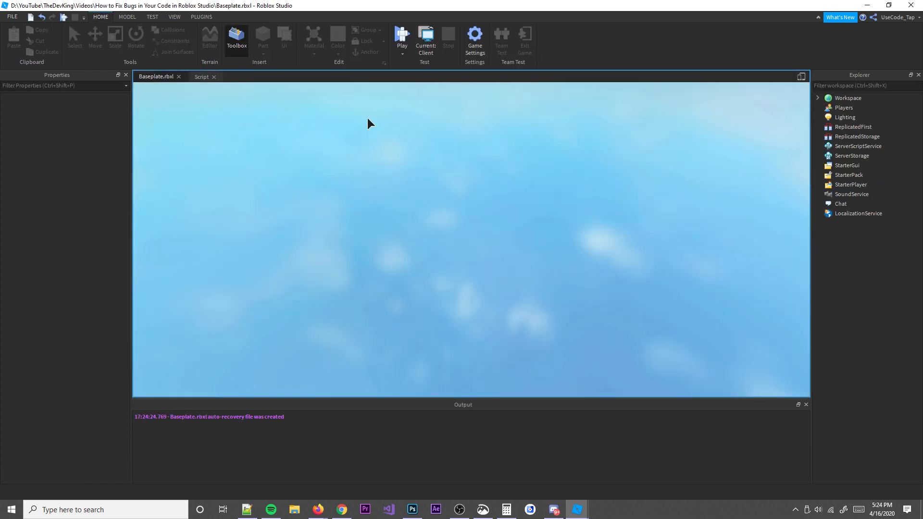
pyautogui.click(402, 38)
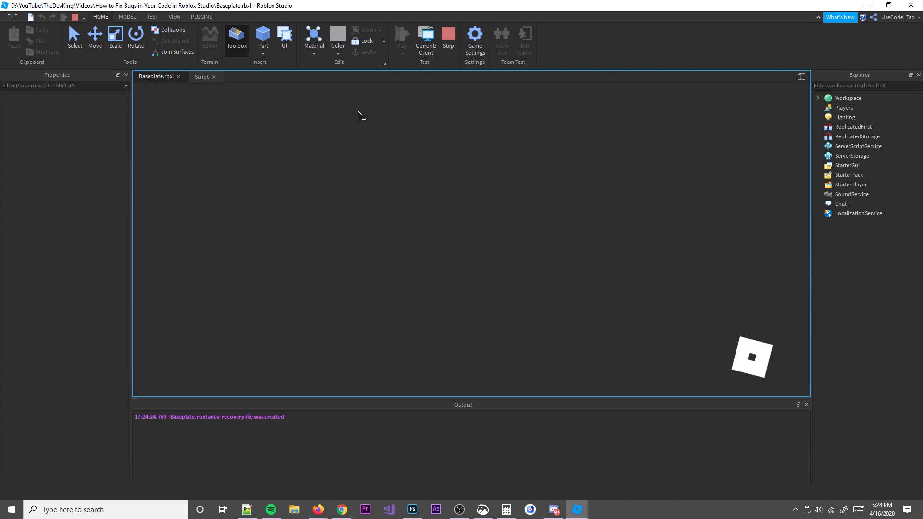
pyautogui.click(402, 36)
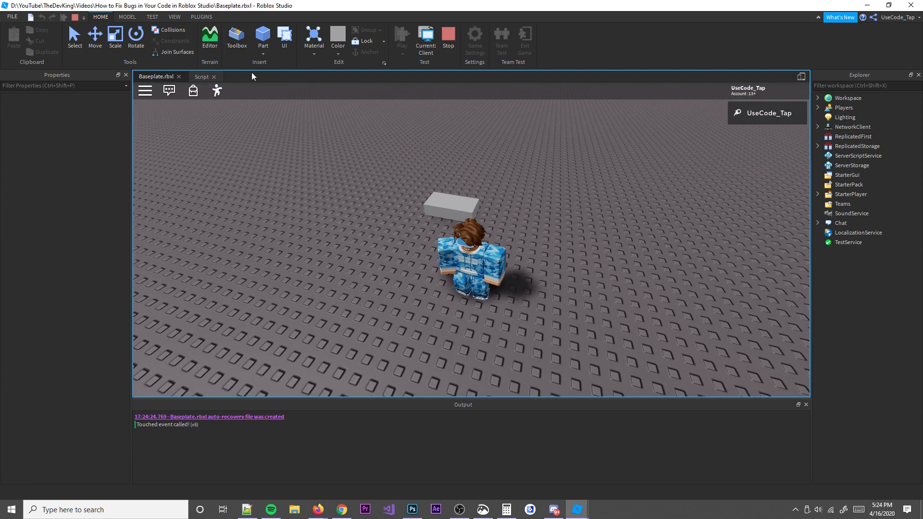
pyautogui.click(202, 76)
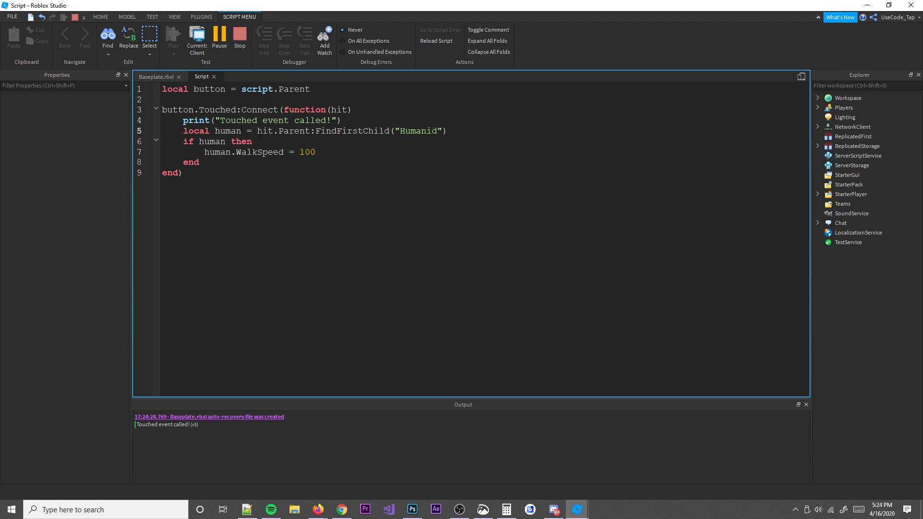
# Step: Stop the test and add print("There is a human") inside the if block
pyautogui.click(818, 98)
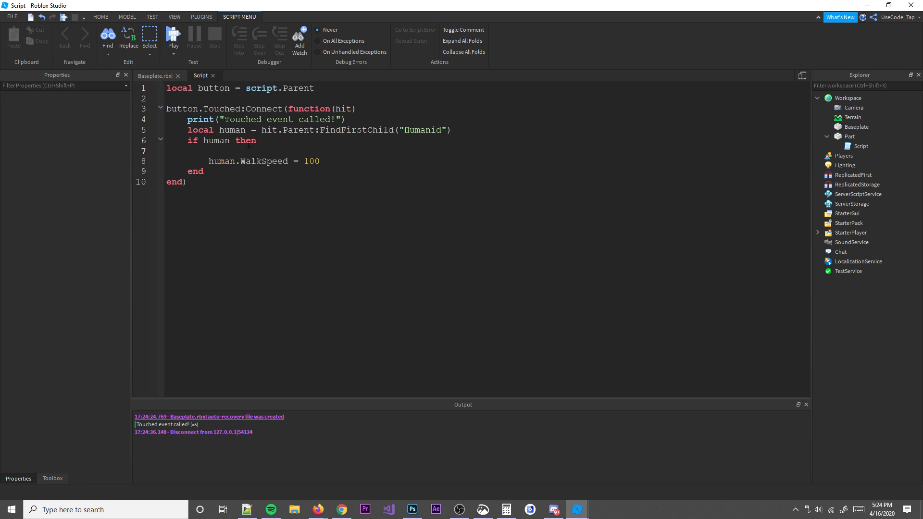
pyautogui.write('print("There isa')
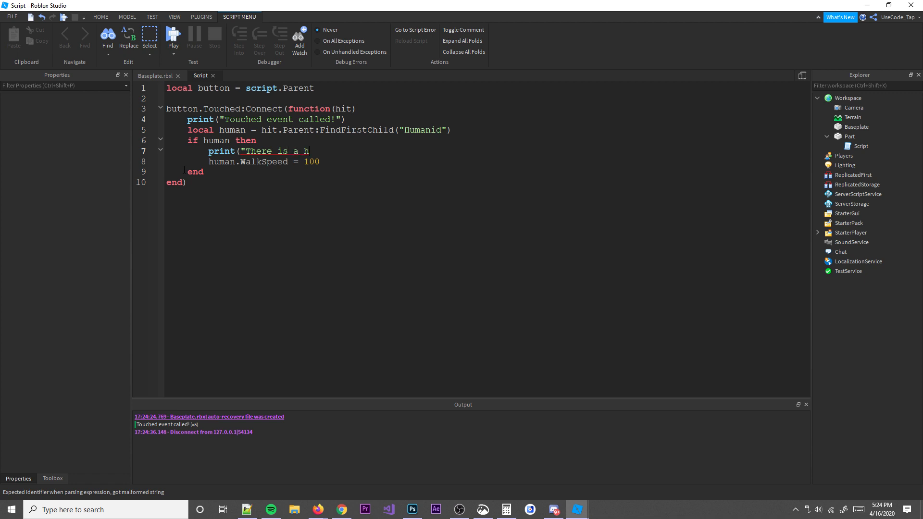
pyautogui.write('uman")')
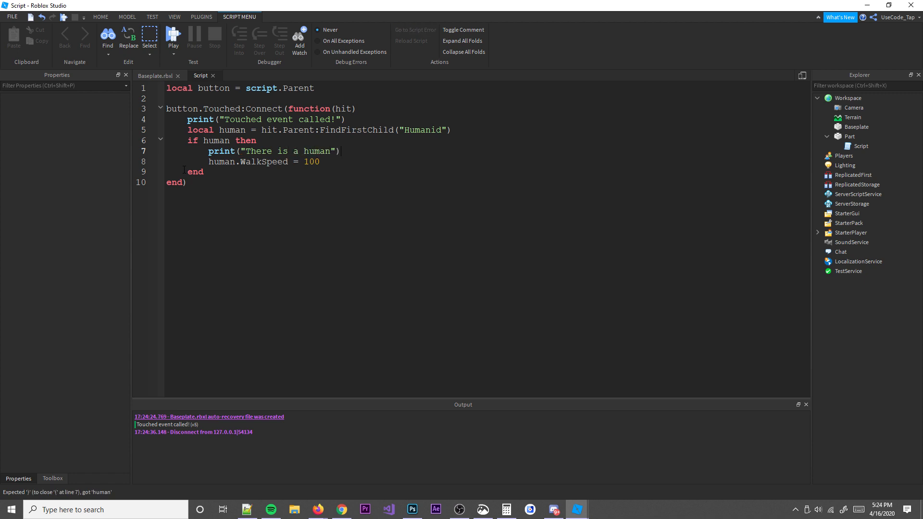
# Step: Start another play test and view the running touch script
pyautogui.click(173, 35)
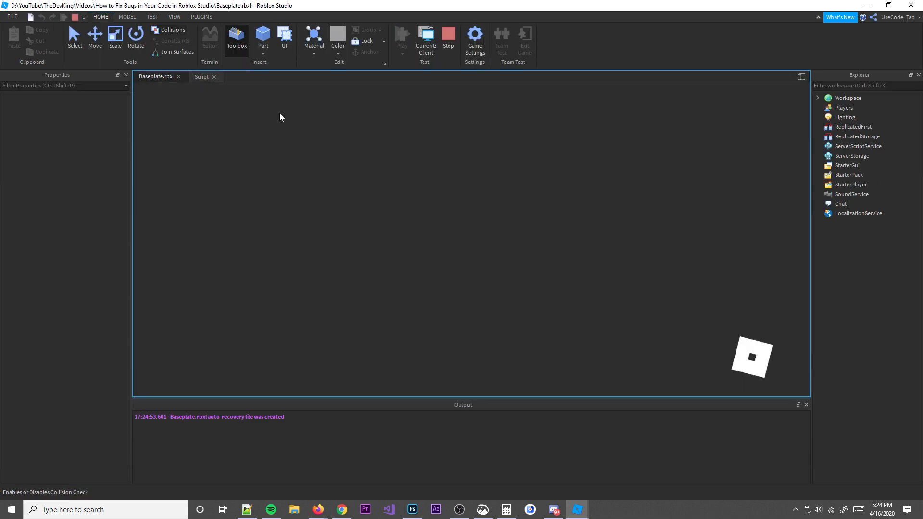
pyautogui.click(402, 35)
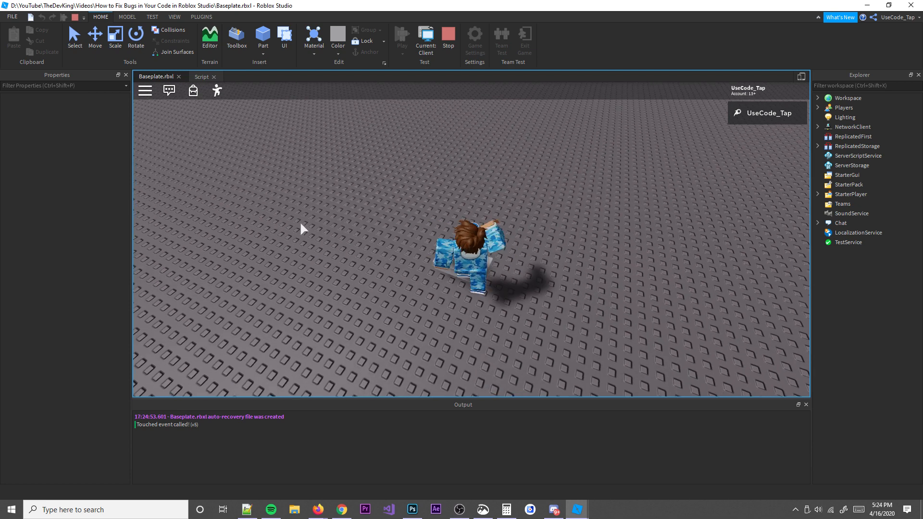
pyautogui.click(202, 77)
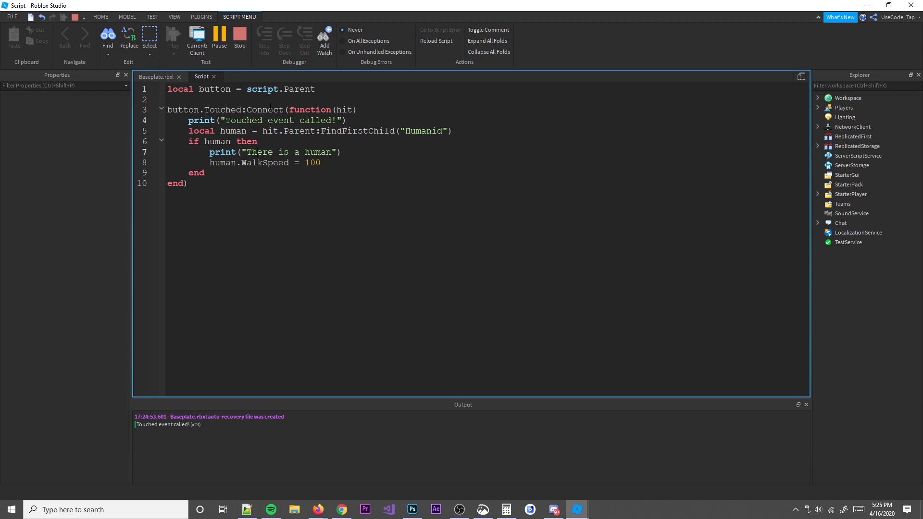
# Step: Change Humanid to Humanoid and delete both debugging print lines
pyautogui.moveTo(188, 131); pyautogui.dragTo(257, 152)
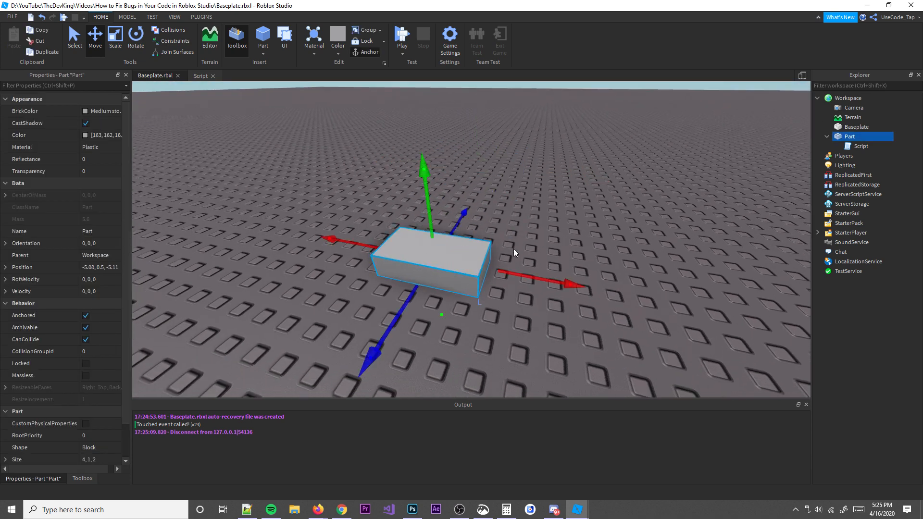
pyautogui.click(200, 75)
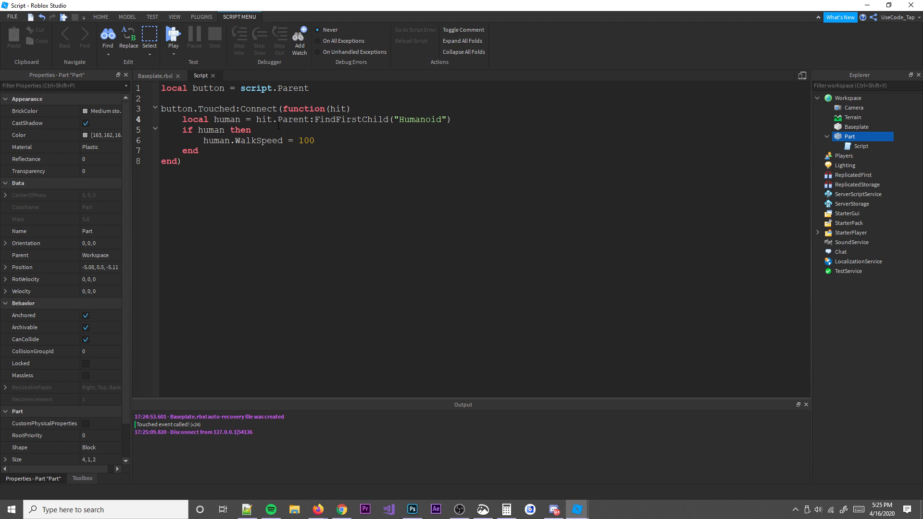
pyautogui.doubleClick(350, 119)
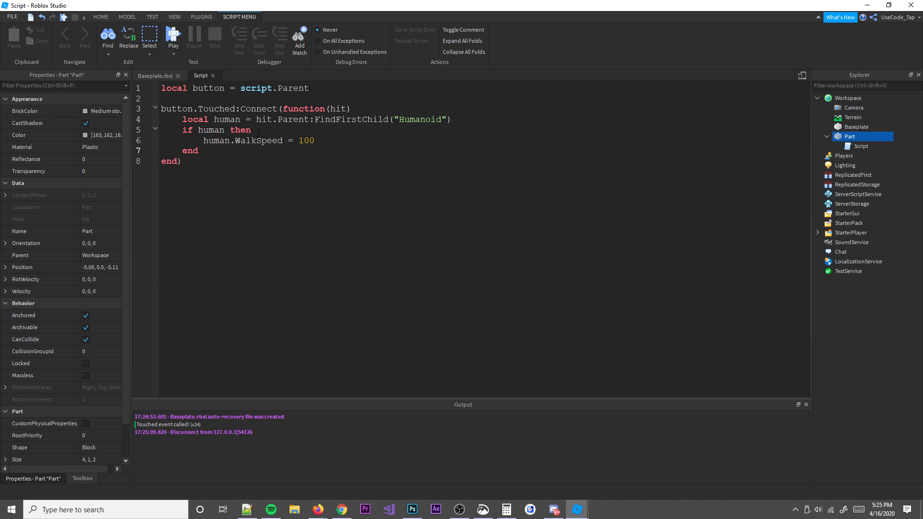
# Step: Playtest the corrected Humanoid script, stop it, and return to the code
pyautogui.click(214, 41)
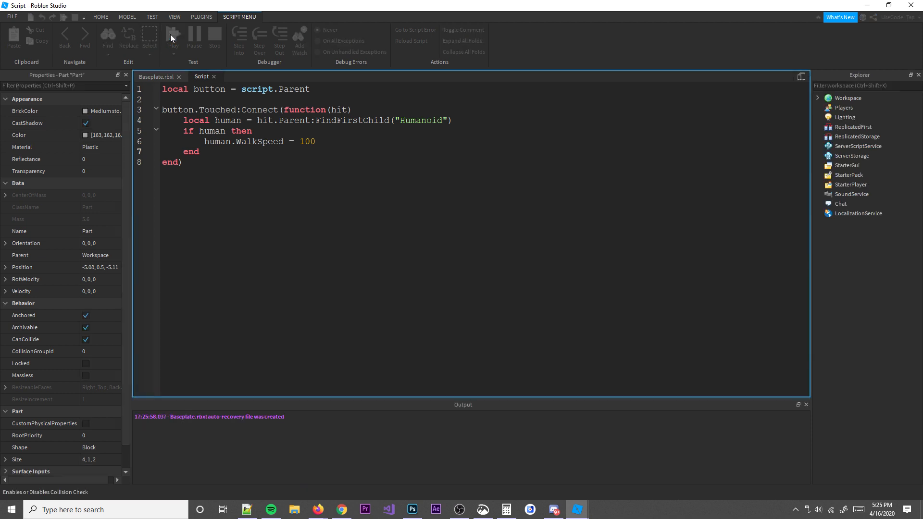
pyautogui.click(173, 39)
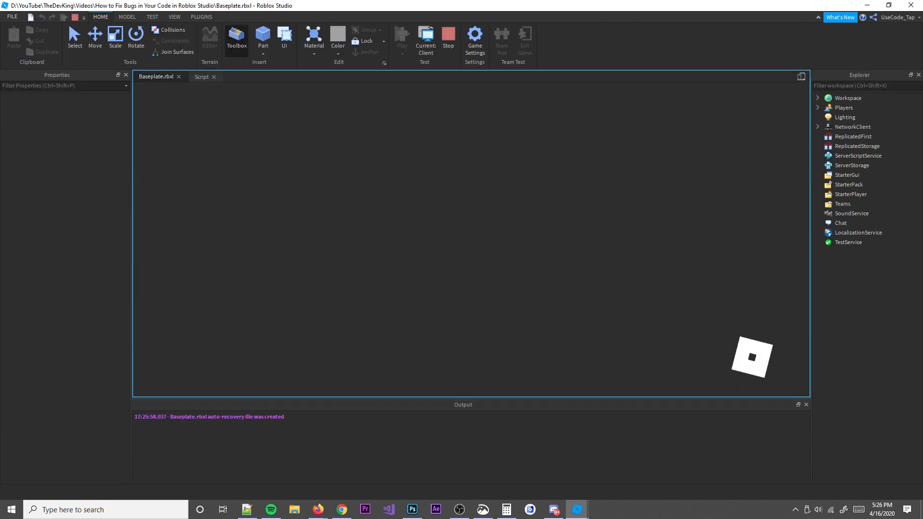
pyautogui.click(401, 39)
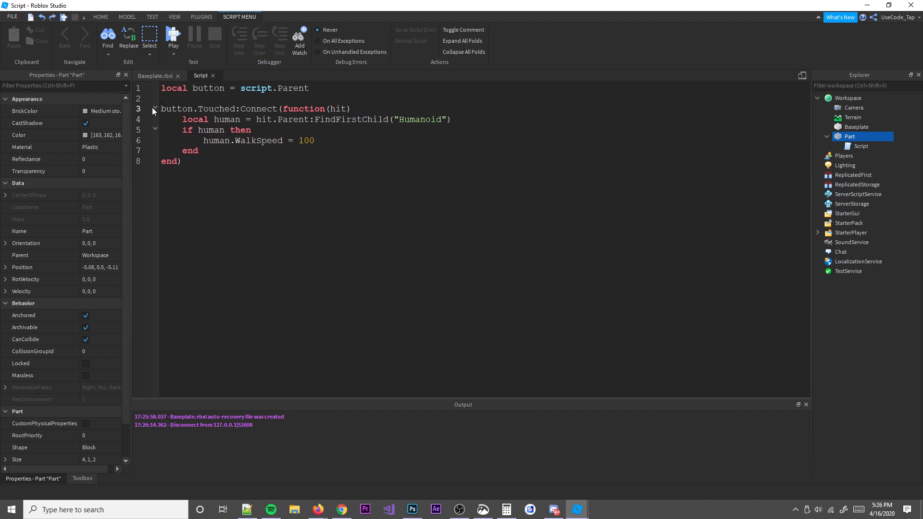
# Step: Set a breakpoint on line 3, run until it pauses there, then stop the test
pyautogui.click(147, 108)
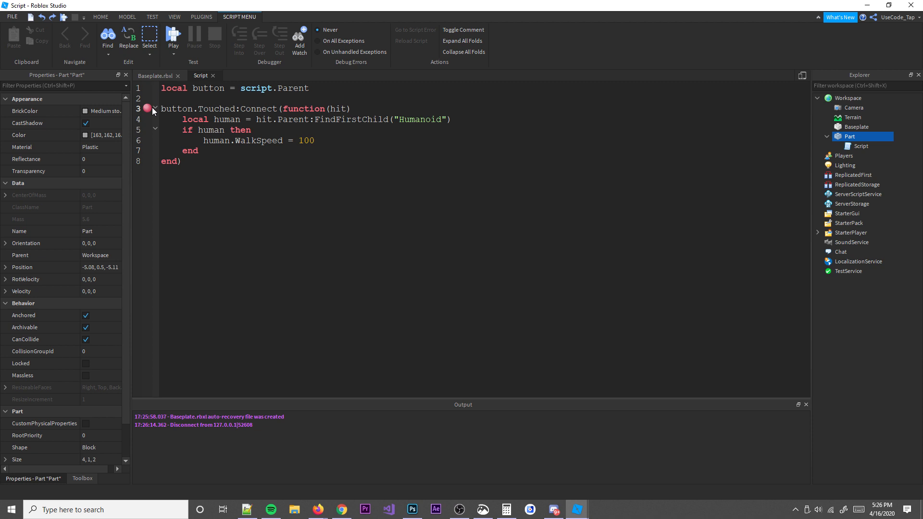
pyautogui.moveTo(147, 108)
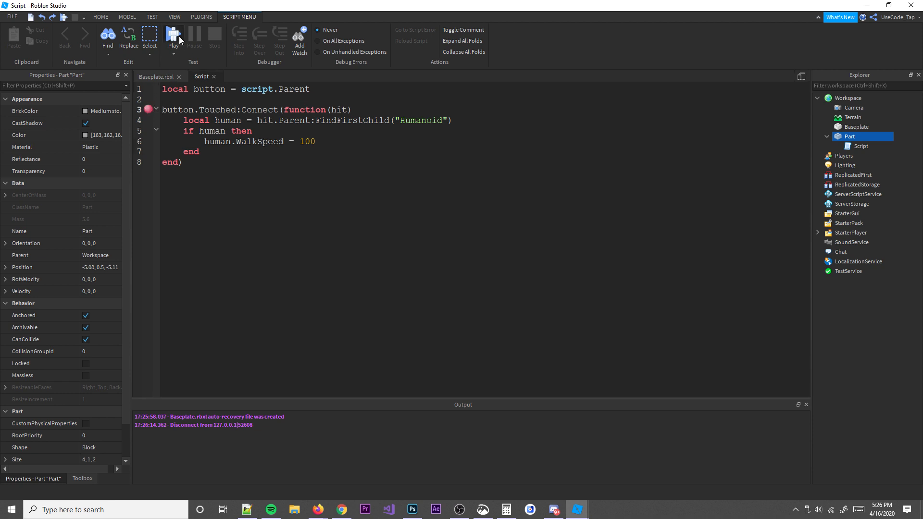
pyautogui.click(173, 35)
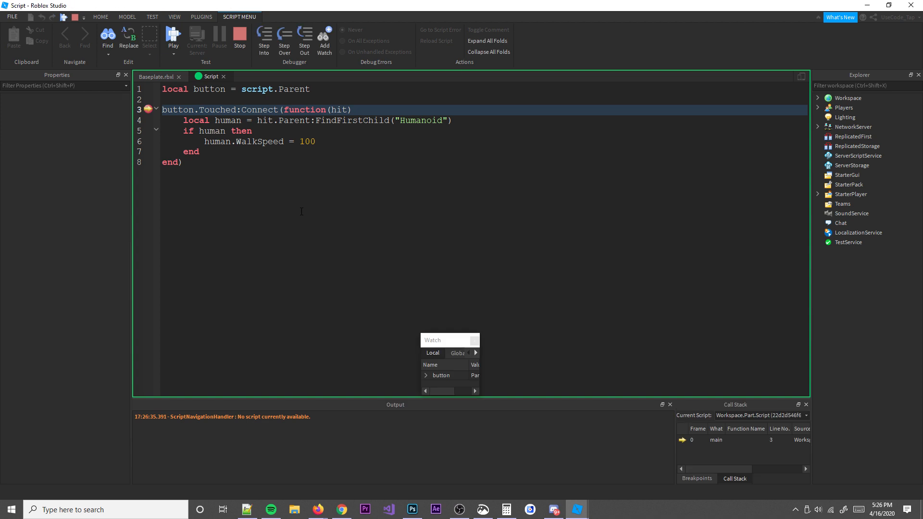
pyautogui.moveTo(780, 463)
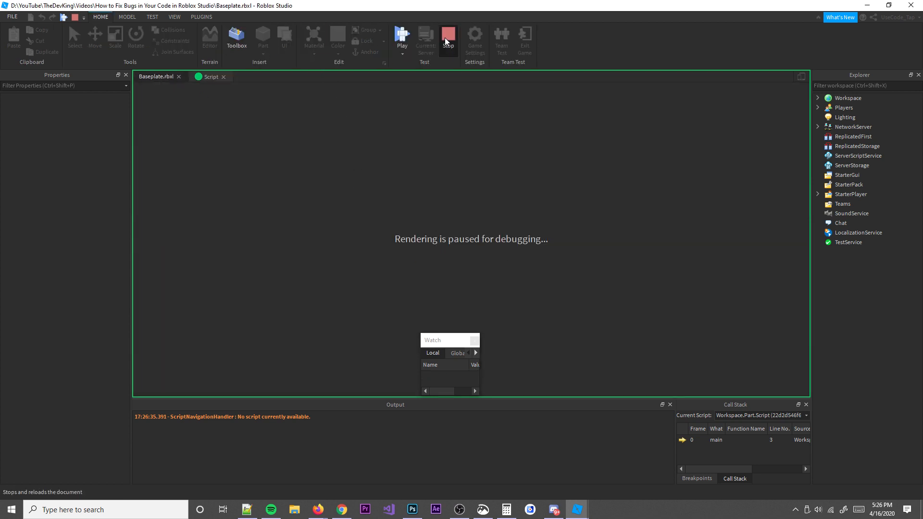
pyautogui.click(448, 38)
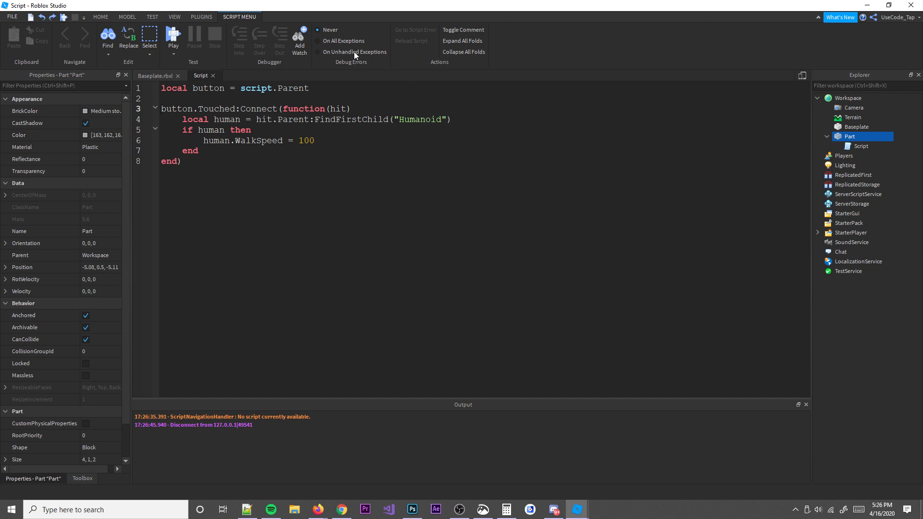
pyautogui.moveTo(356, 52)
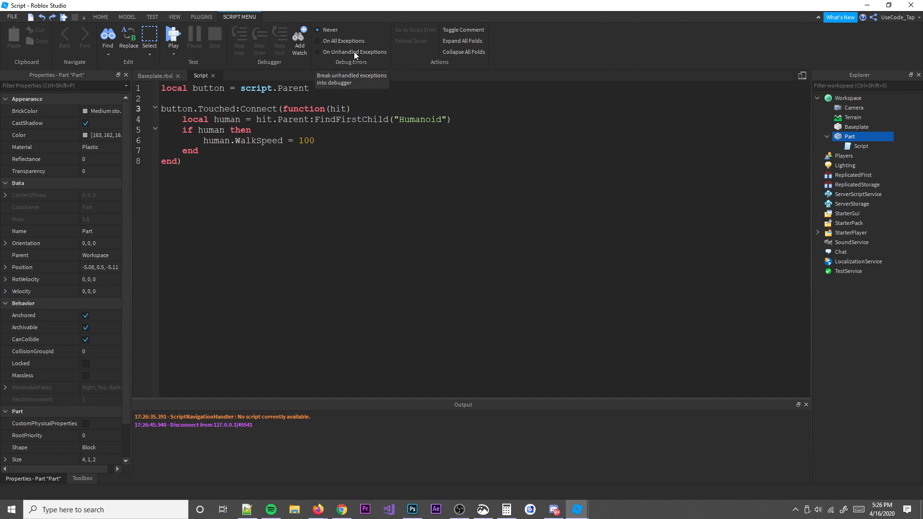
pyautogui.moveTo(317, 96)
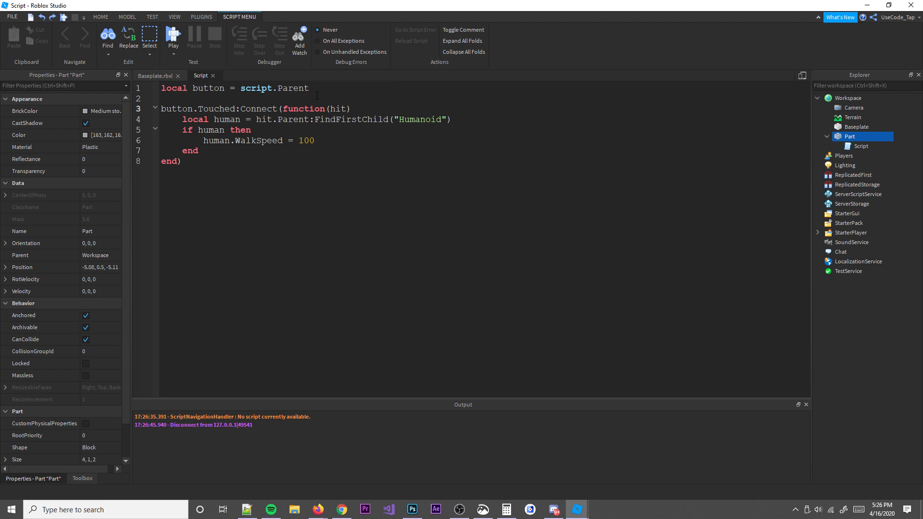
pyautogui.moveTo(343, 40)
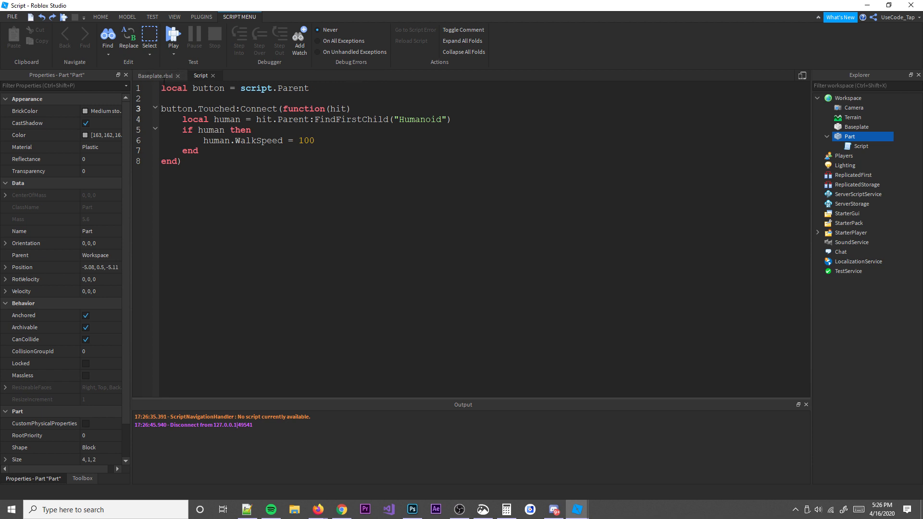
# Step: Insert warn("Hey") on a new line 4 after the Connect line
pyautogui.click(154, 76)
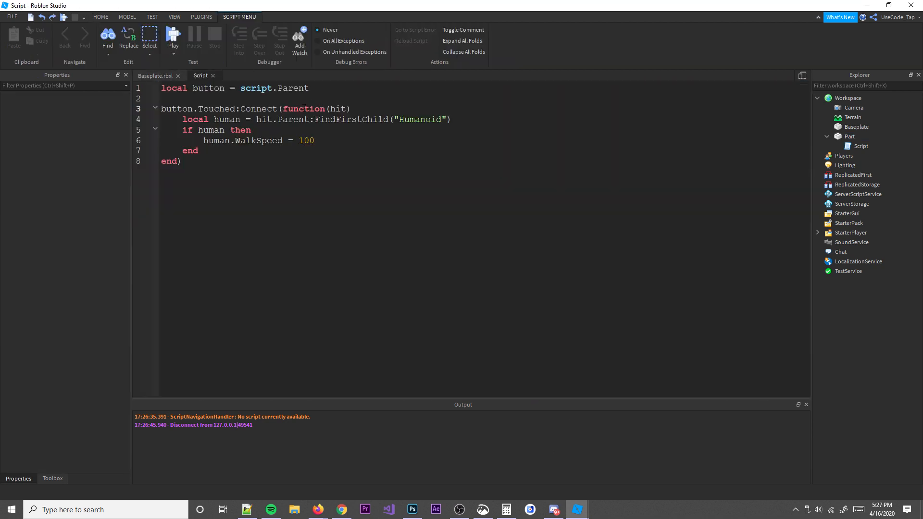
pyautogui.write('warn(')
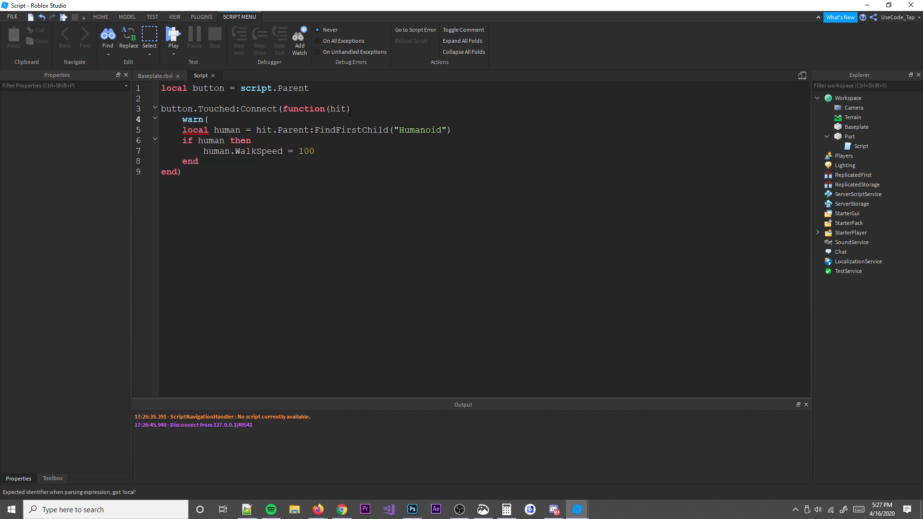
pyautogui.write('"')
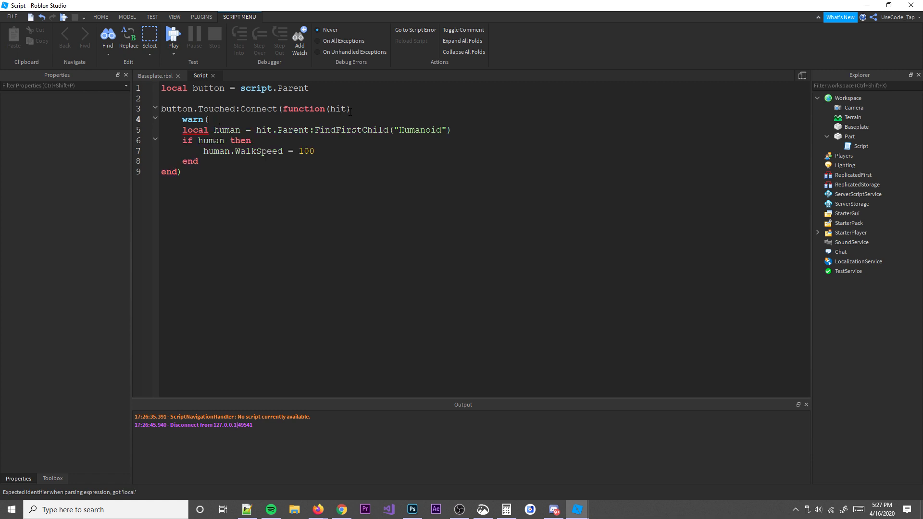
pyautogui.write('"Hey"')
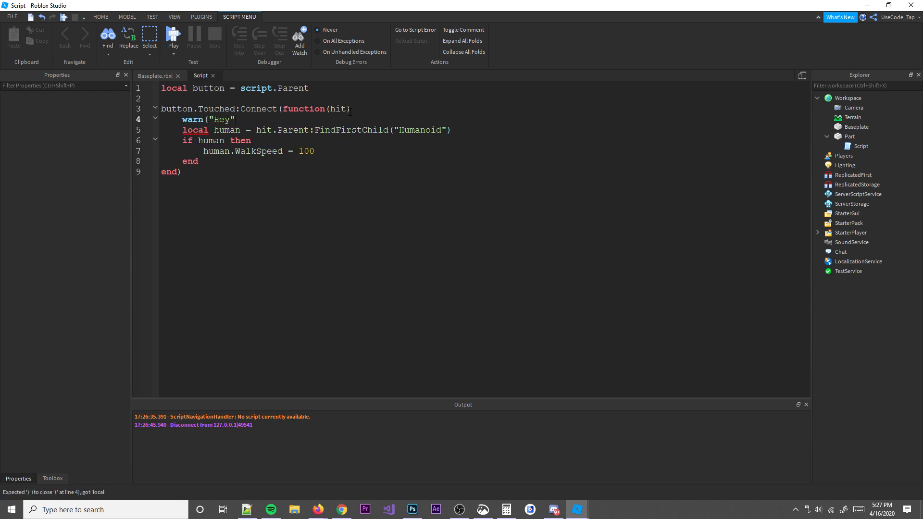
pyautogui.write(')')
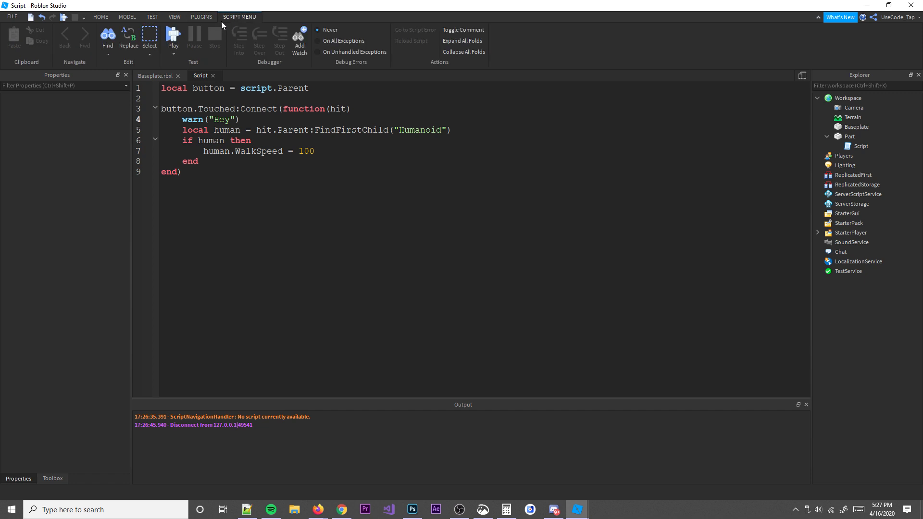
# Step: Playtest and touch the part so orange Hey warnings appear in Output
pyautogui.click(157, 76)
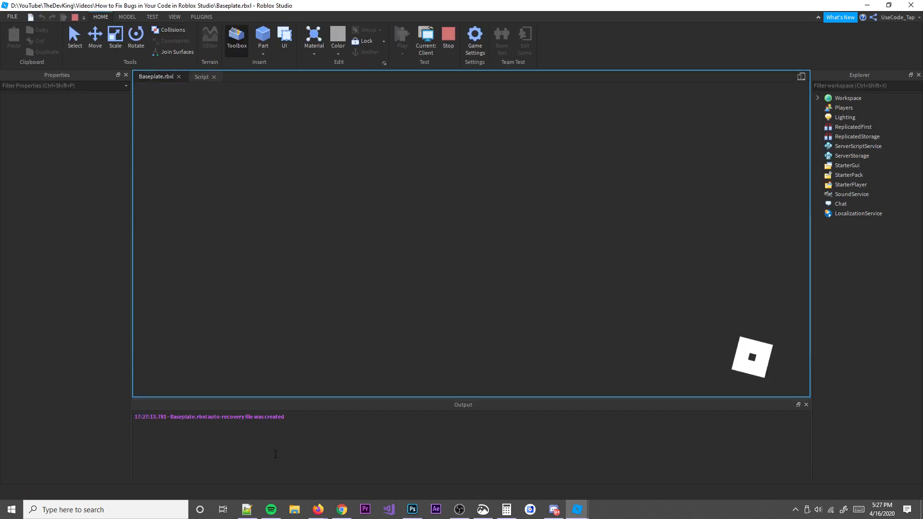
pyautogui.click(402, 35)
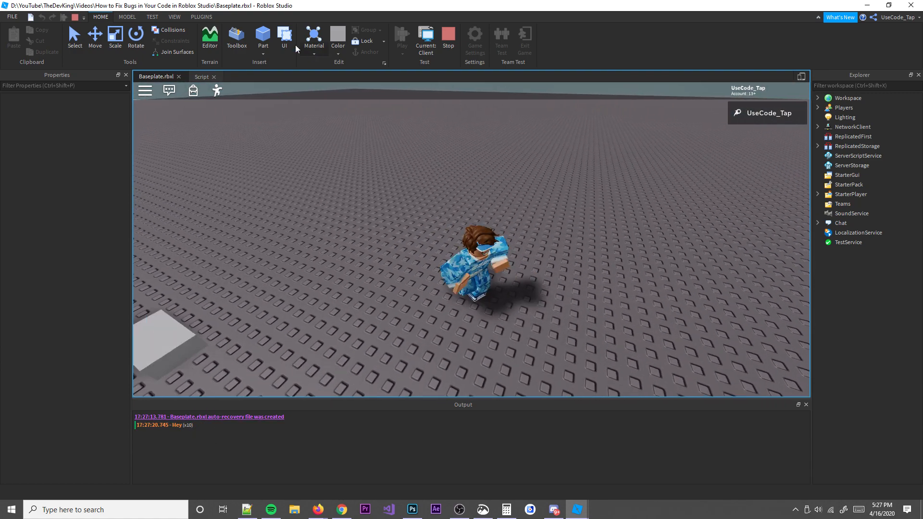
pyautogui.click(448, 39)
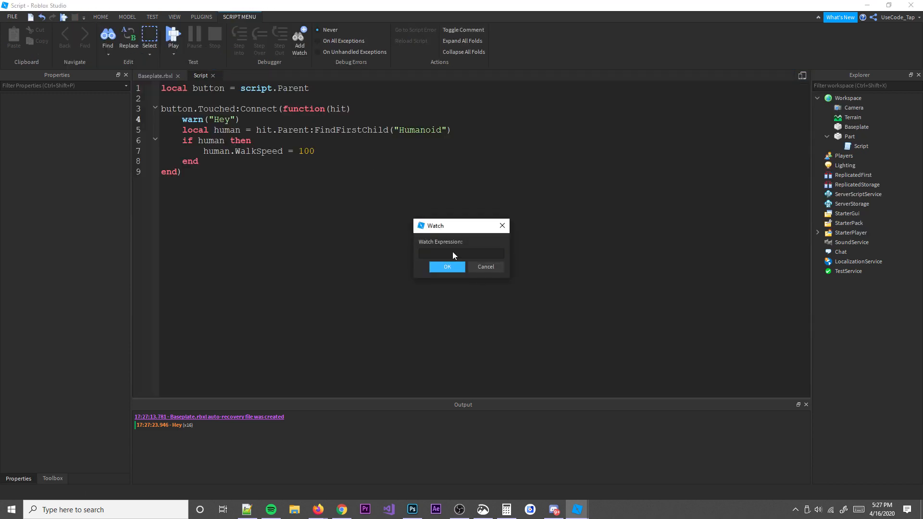
# Step: Cancel the Watch dialog, return to the Baseplate, and present the print() debugging slide
pyautogui.write('local human =')
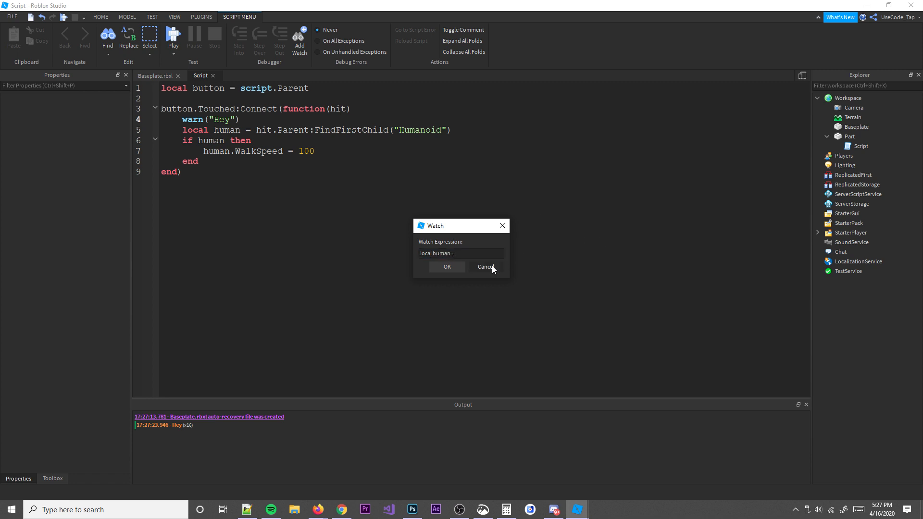
pyautogui.click(485, 267)
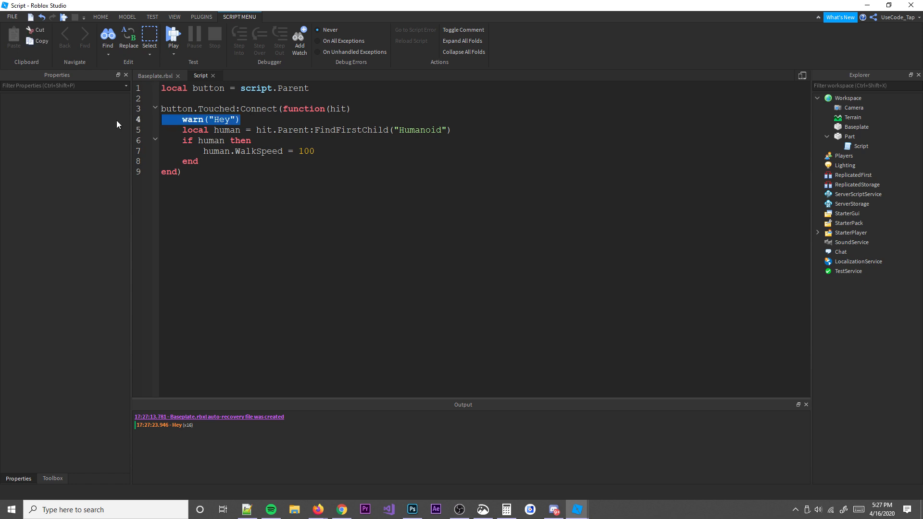
pyautogui.click(155, 76)
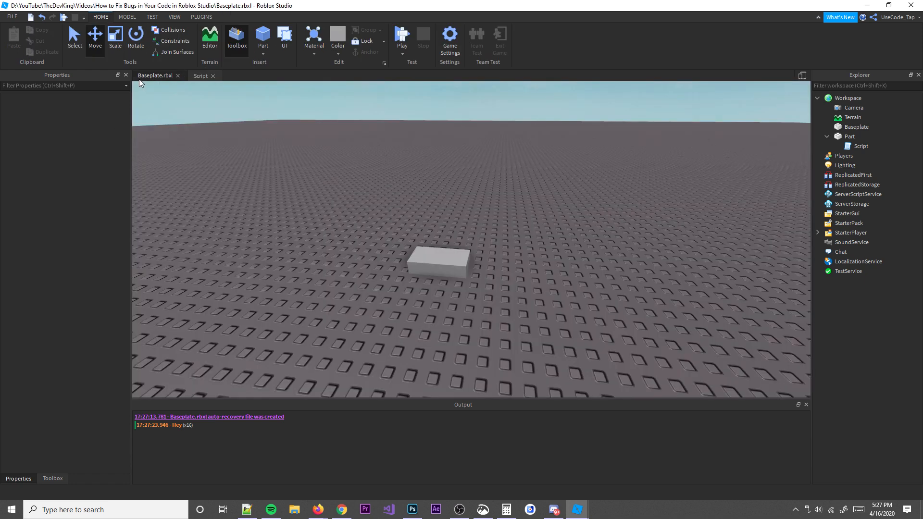
pyautogui.moveTo(574, 385)
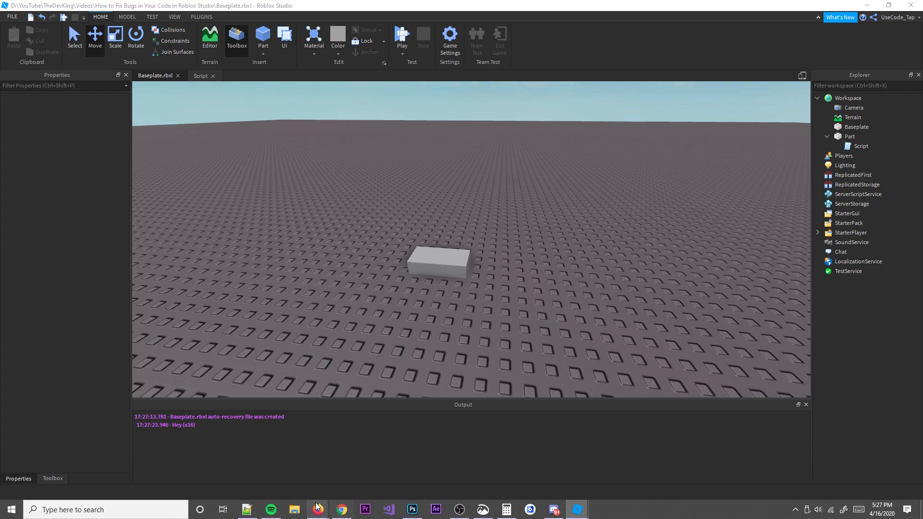
pyautogui.click(341, 509)
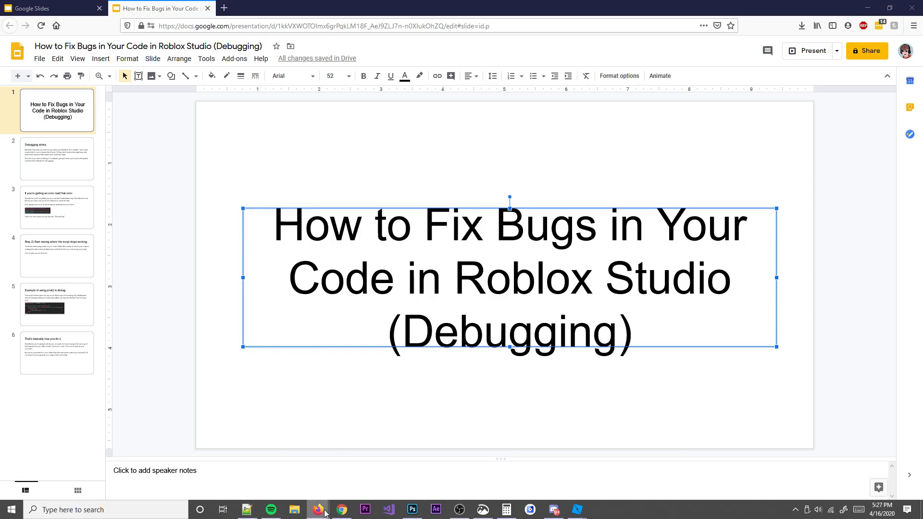
pyautogui.click(811, 50)
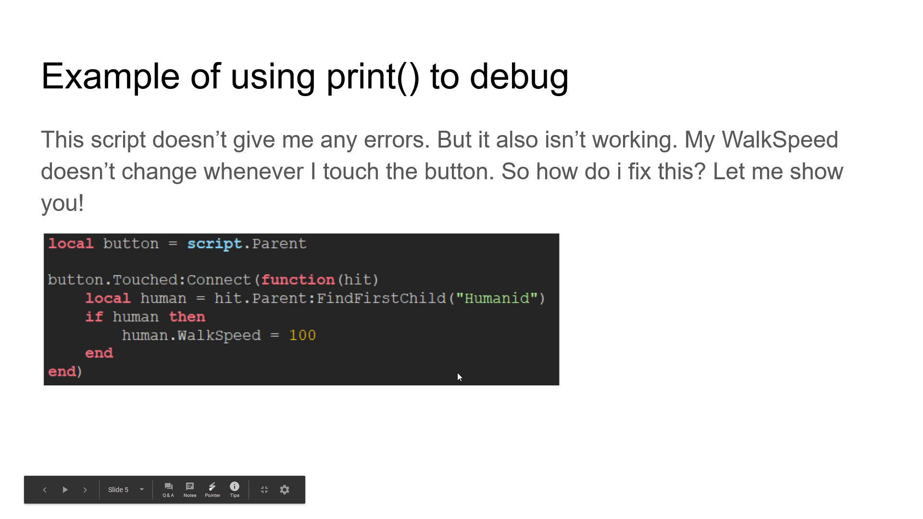